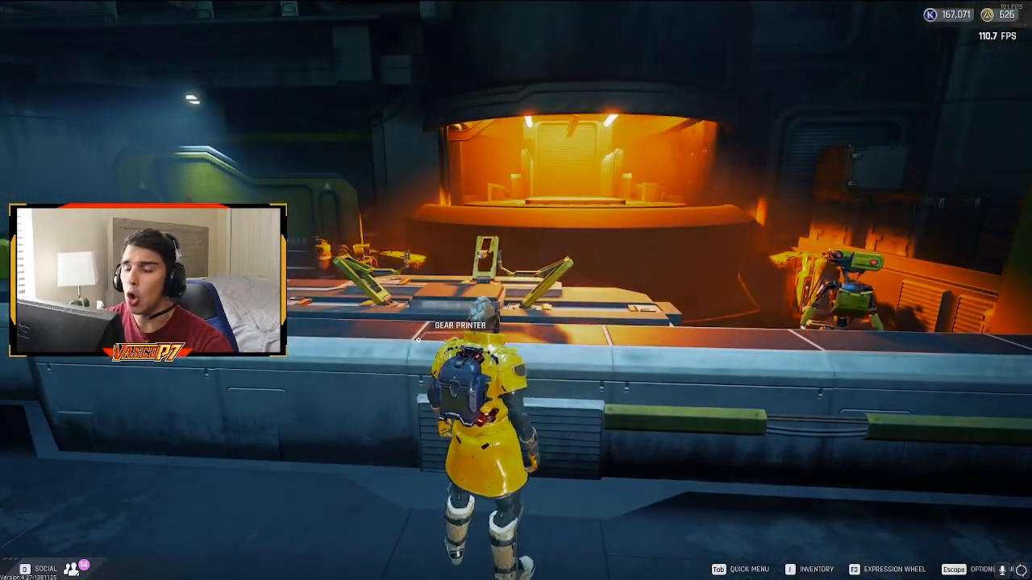
- Interact with the Gear Printer and view the Medium Backpack recipe's resources
click(459, 326)
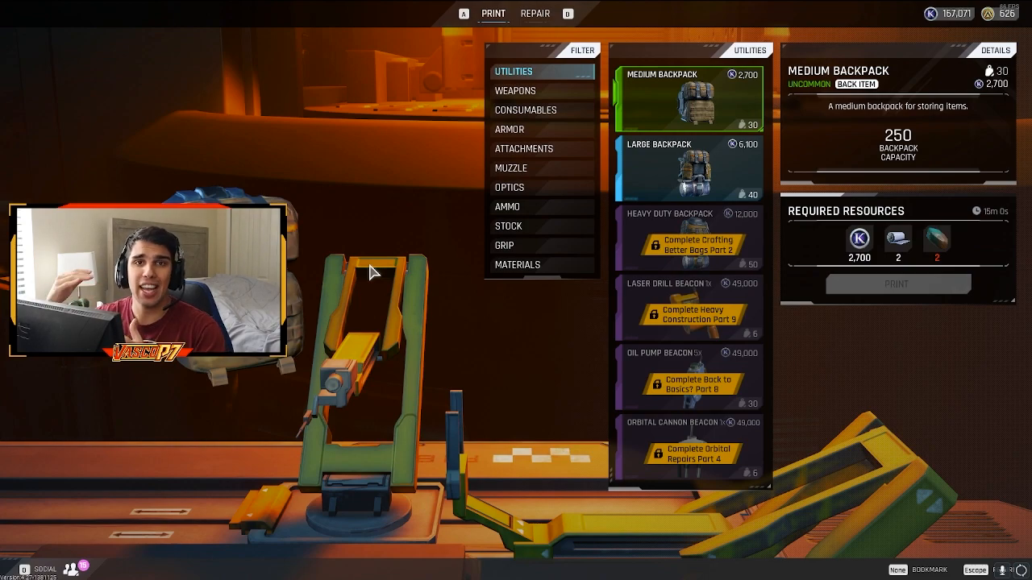
mouse_move(717, 119)
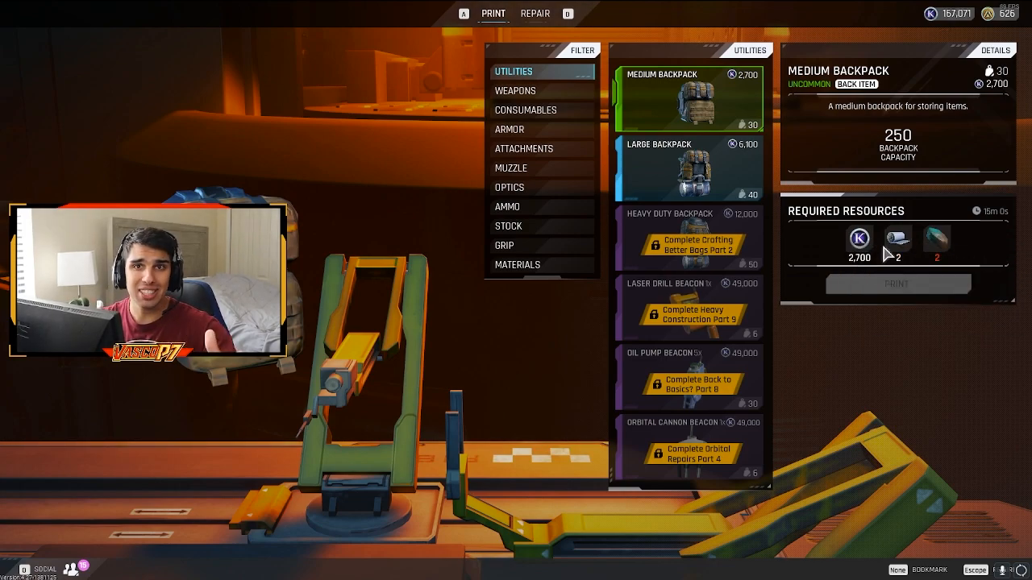
mouse_move(896, 240)
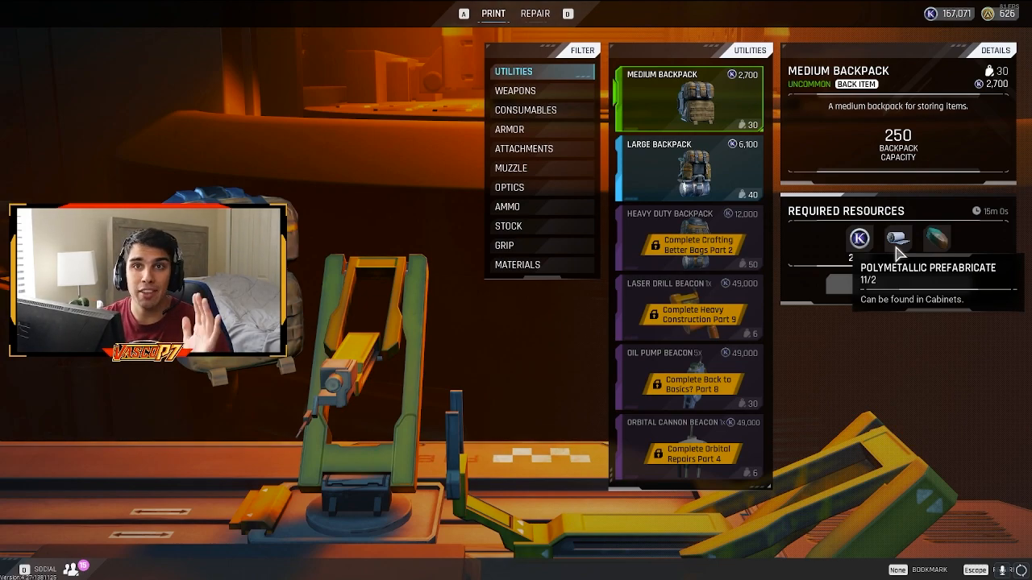
mouse_move(936, 238)
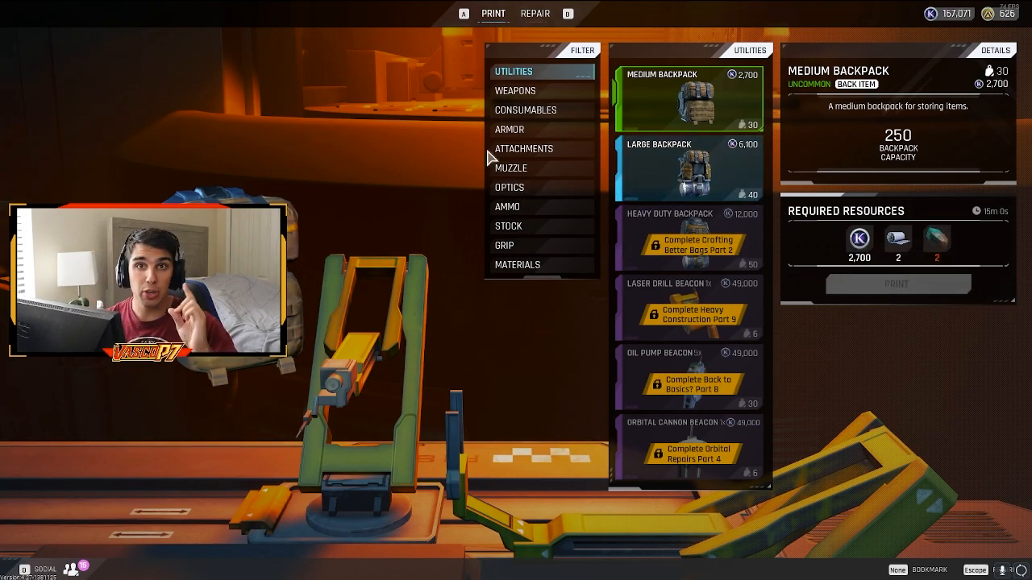
- Show the Materials filter and select Altered Nickel (680 K-Marks, 5 Nickel)
click(517, 265)
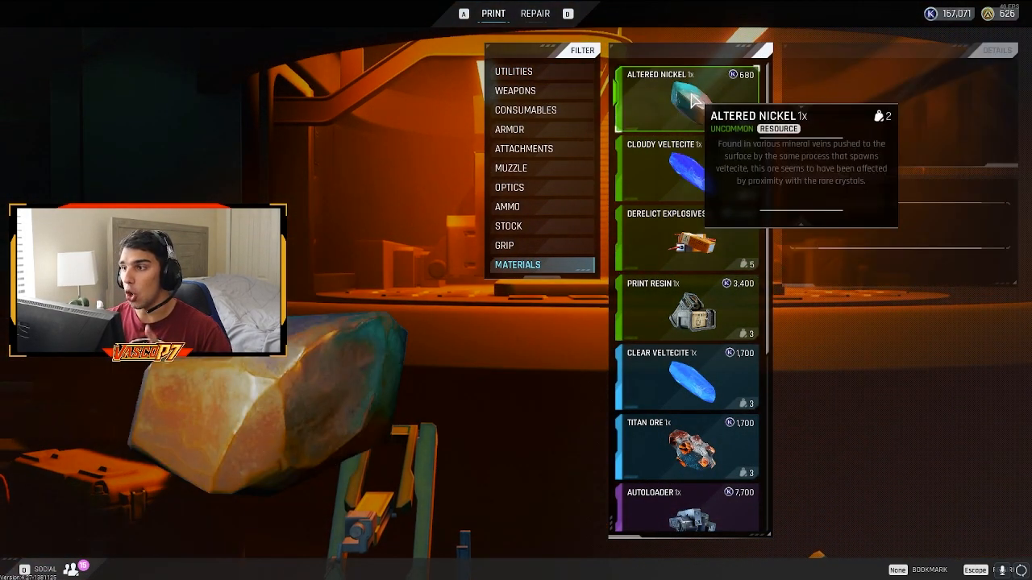
click(687, 99)
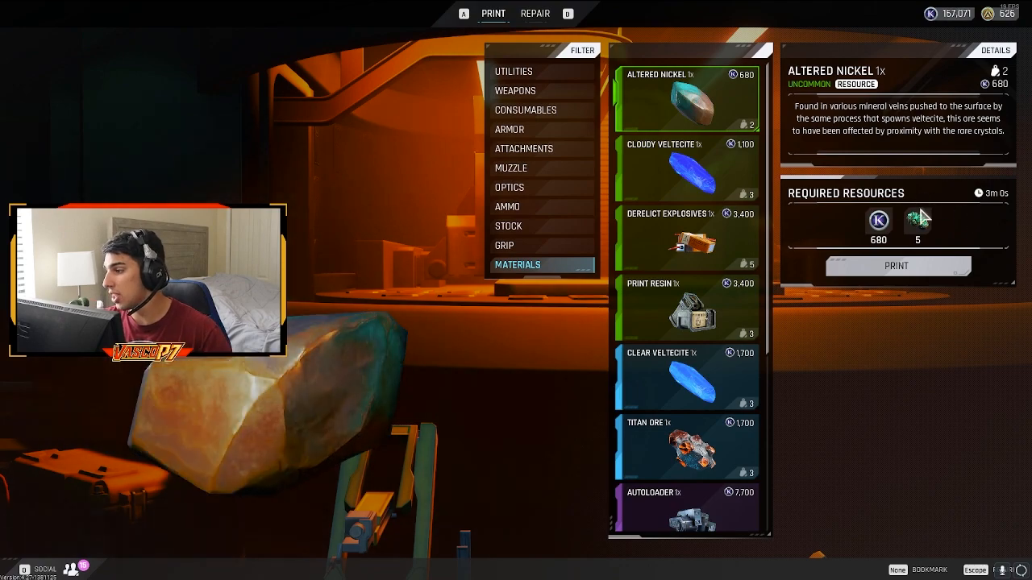
mouse_move(917, 220)
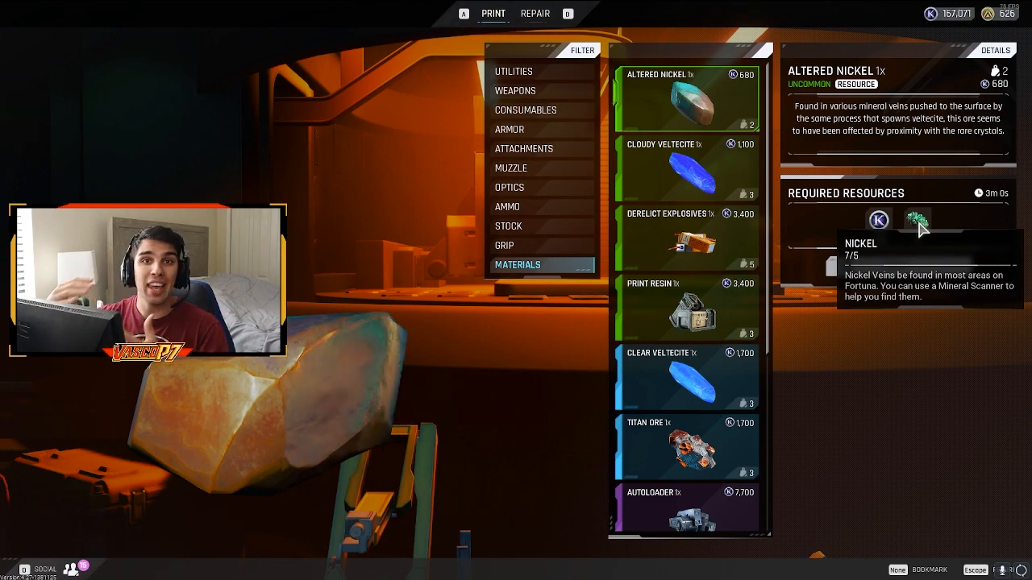
- Switch to the Consumables filter to review the Light Grenade recipe's costs
click(526, 109)
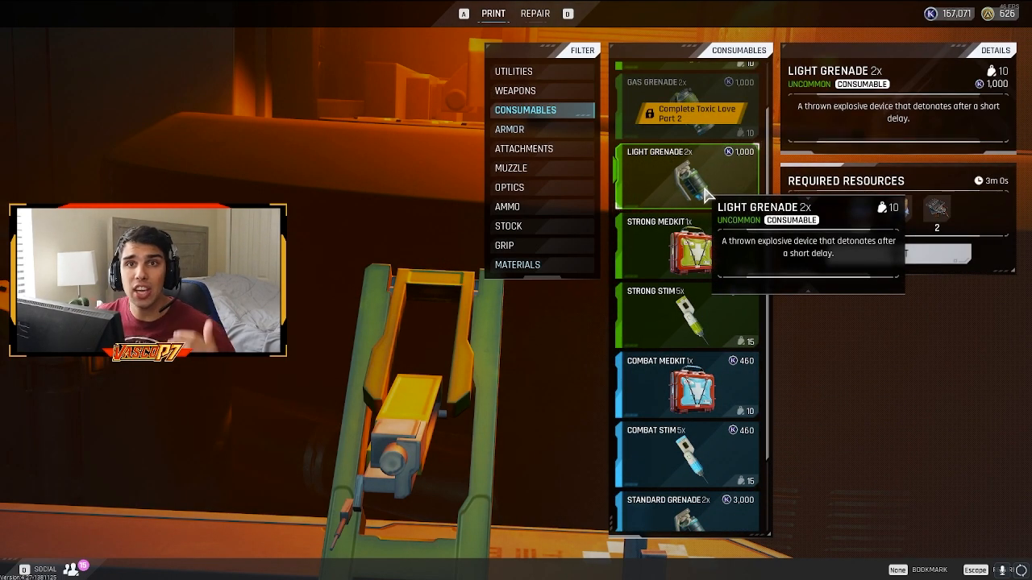
mouse_move(851, 149)
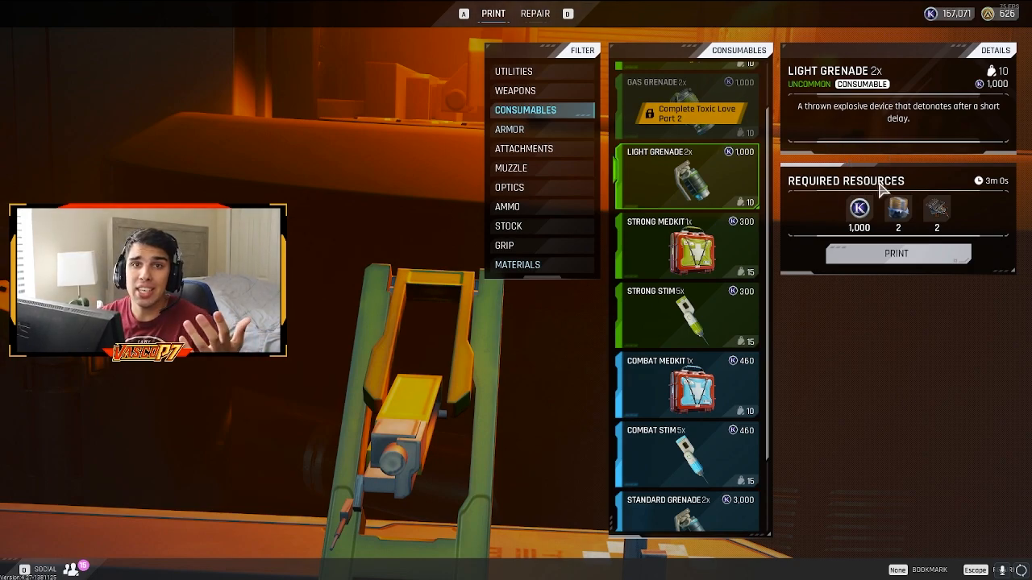
mouse_move(935, 211)
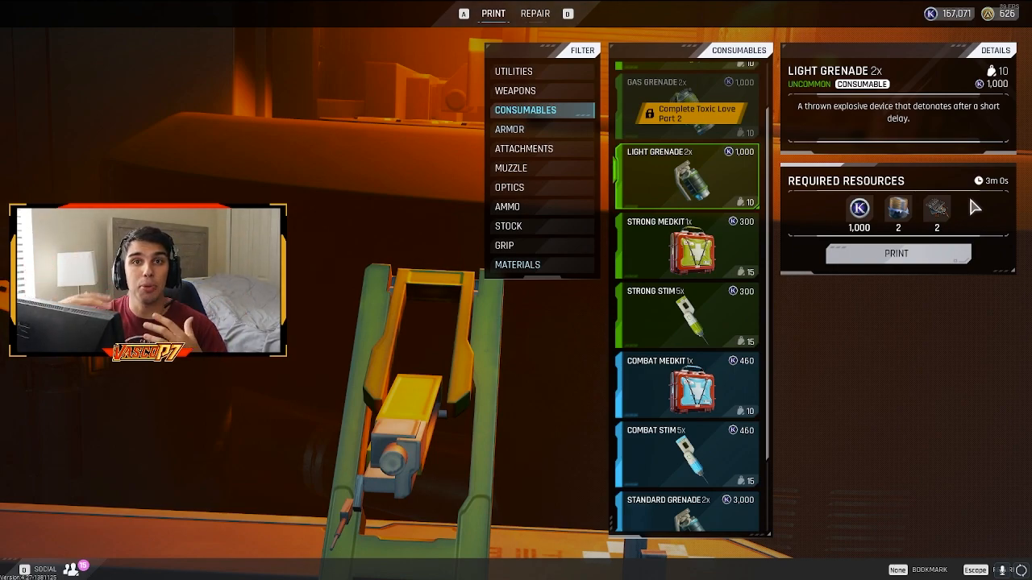
- Switch to the Armor filter to review the Restoration Helmet's Brightcap Mushroom and Spinal Base costs
click(509, 129)
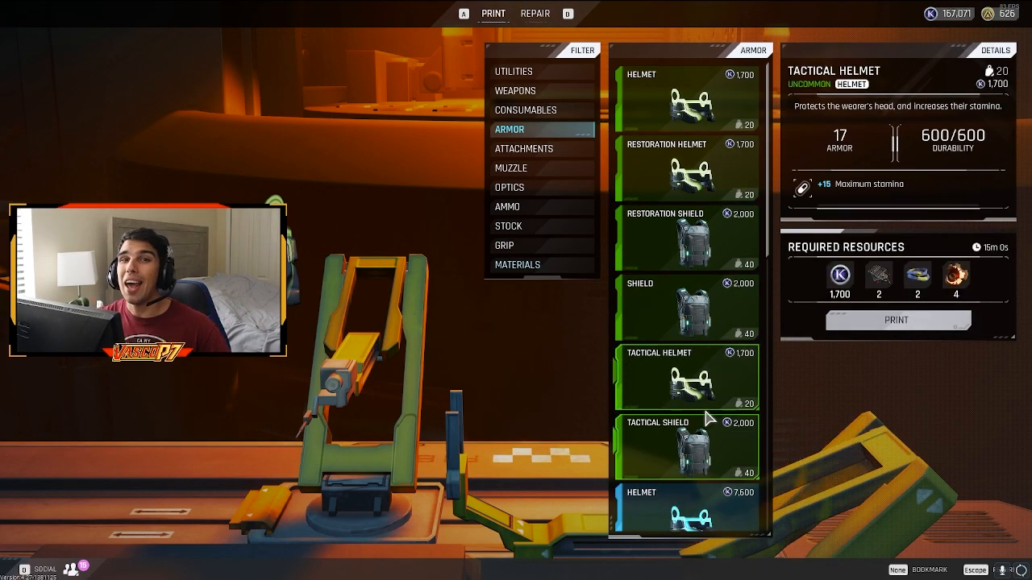
mouse_move(691, 174)
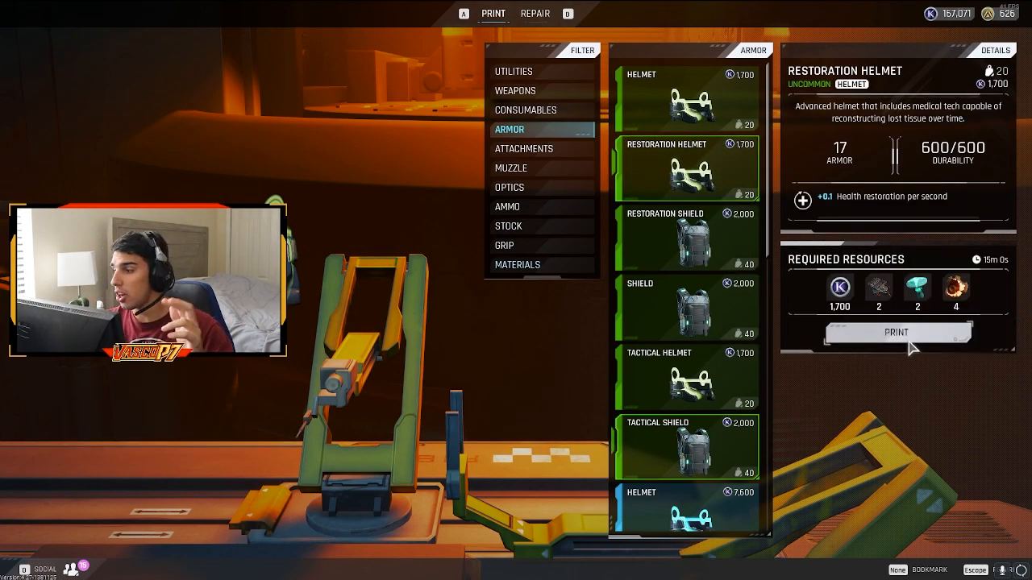
mouse_move(955, 287)
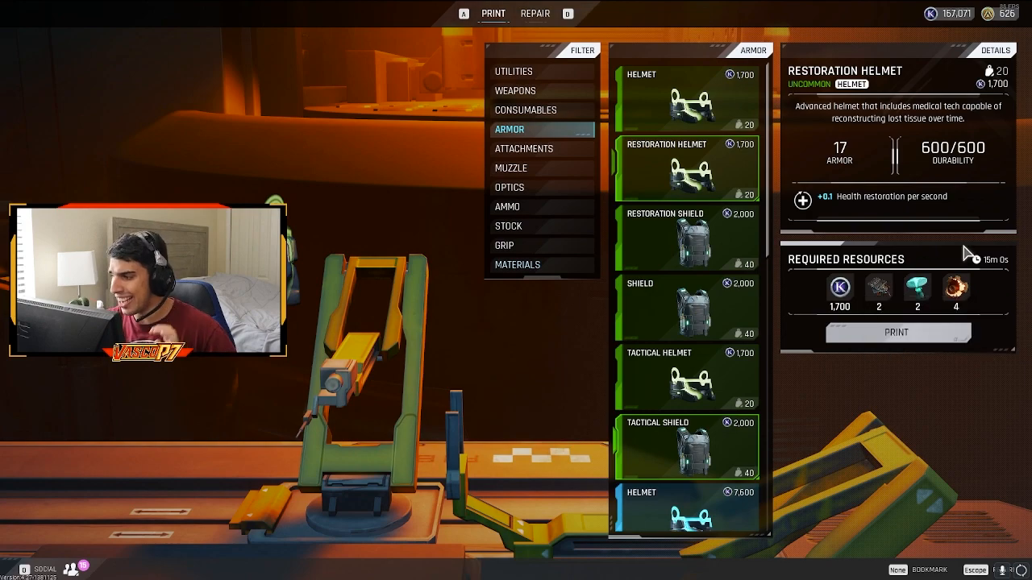
mouse_move(916, 287)
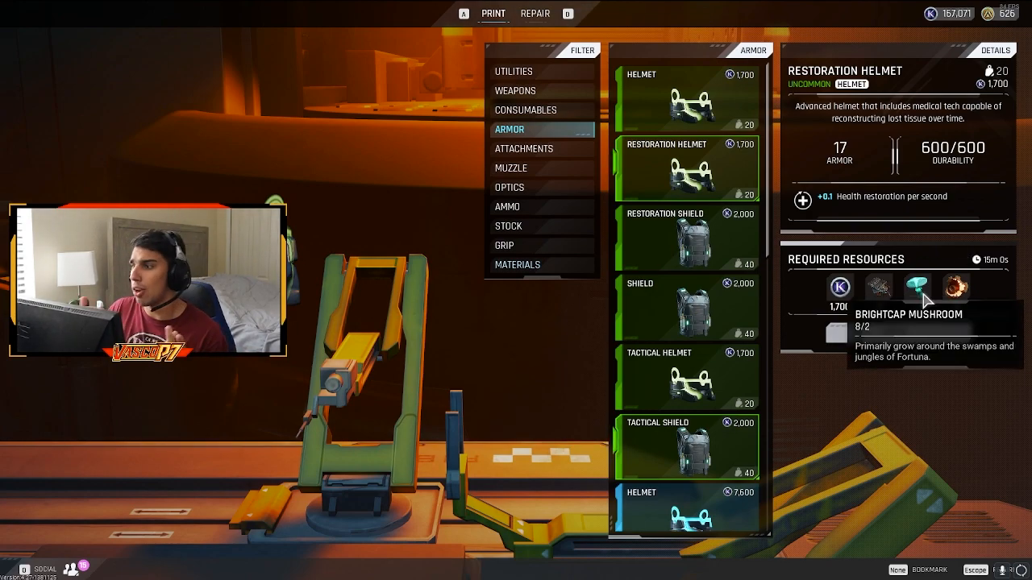
mouse_move(955, 287)
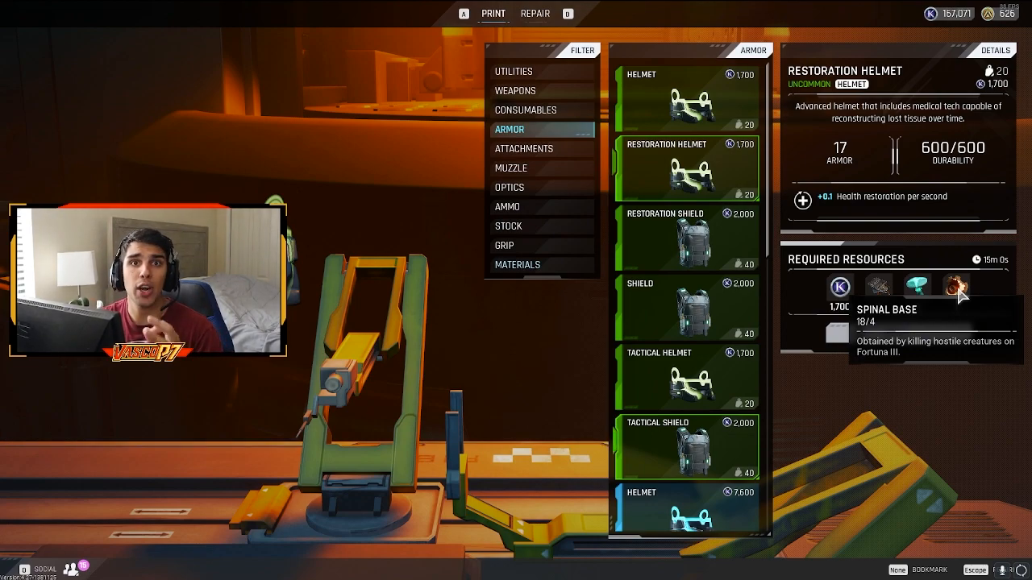
- Select the Restoration Shield recipe and read its required resources
click(686, 239)
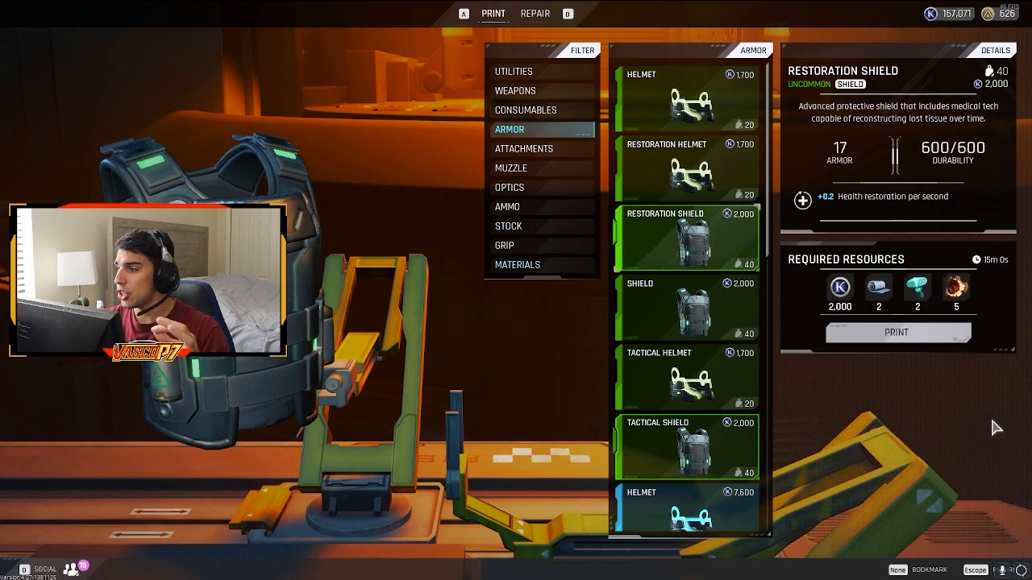
mouse_move(877, 287)
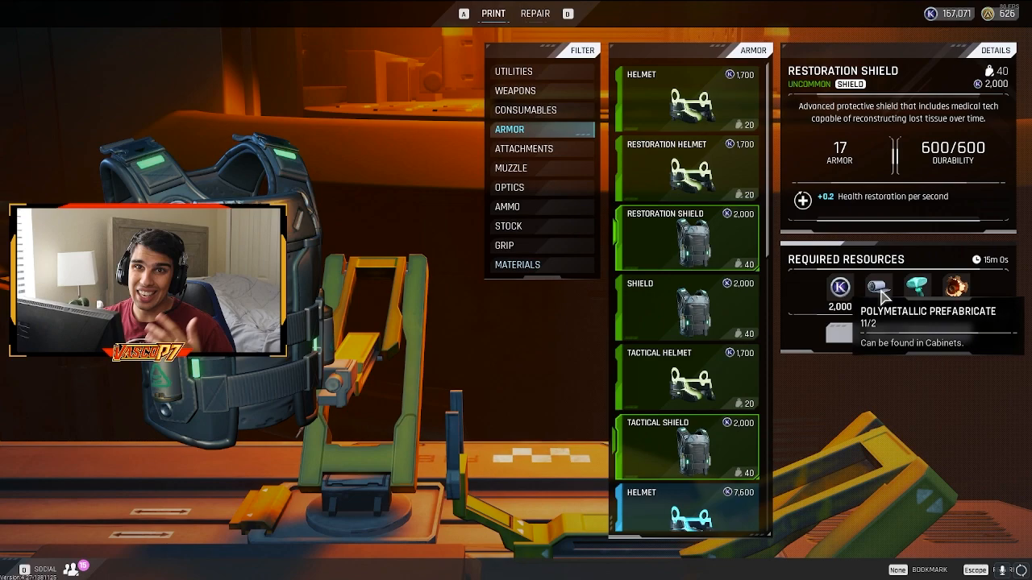
mouse_move(916, 287)
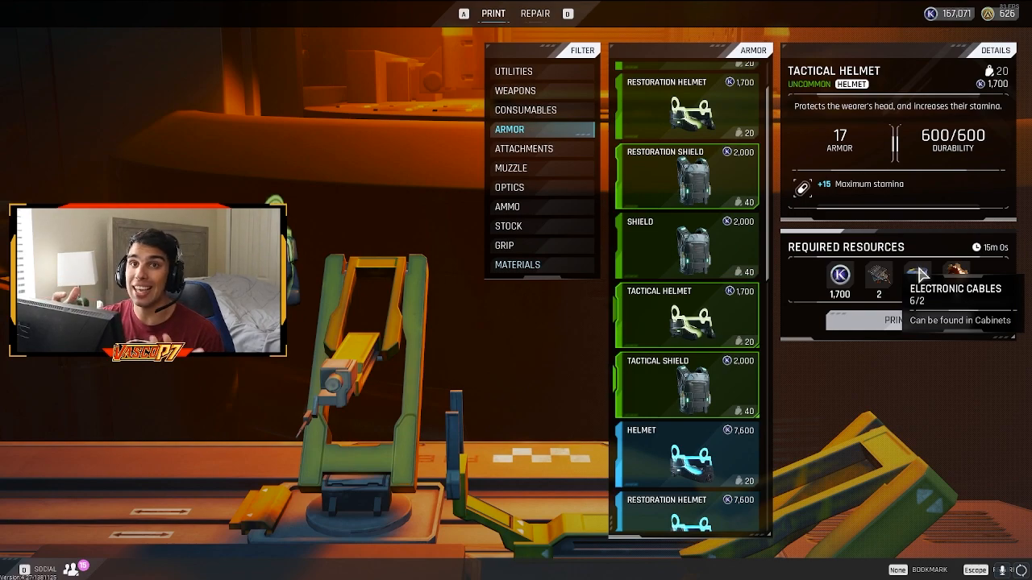
mouse_move(958, 272)
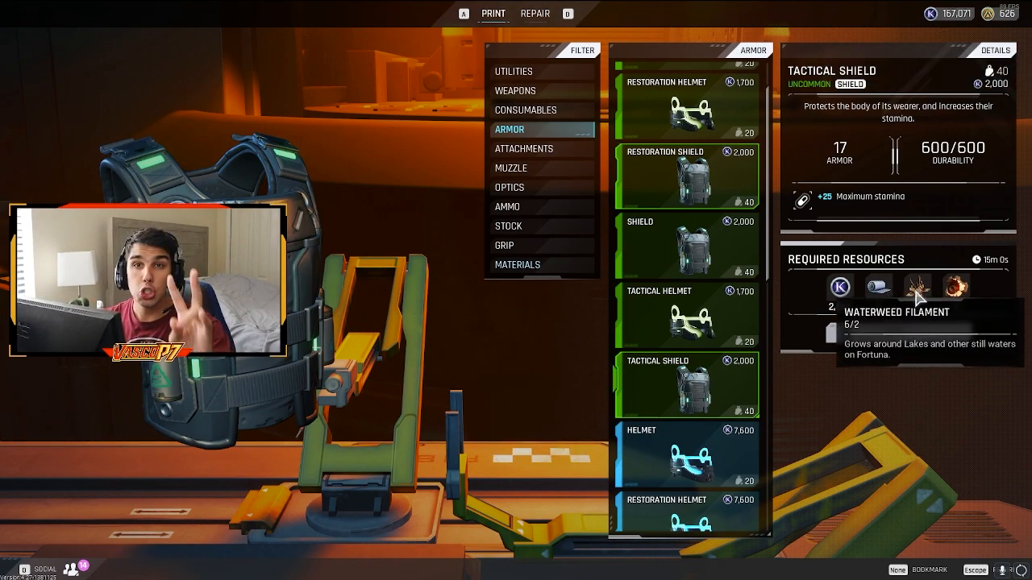
mouse_move(956, 287)
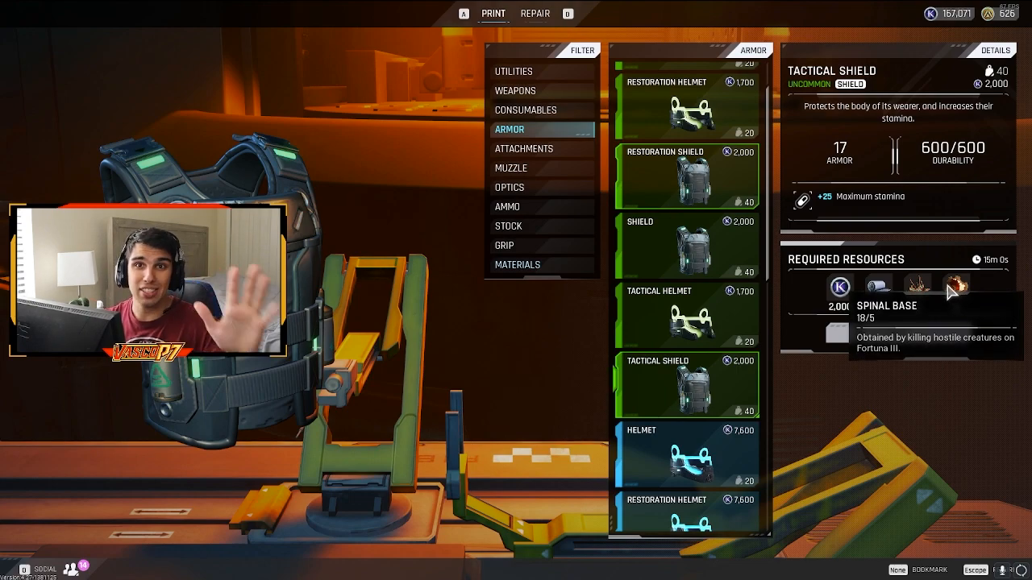
mouse_move(877, 287)
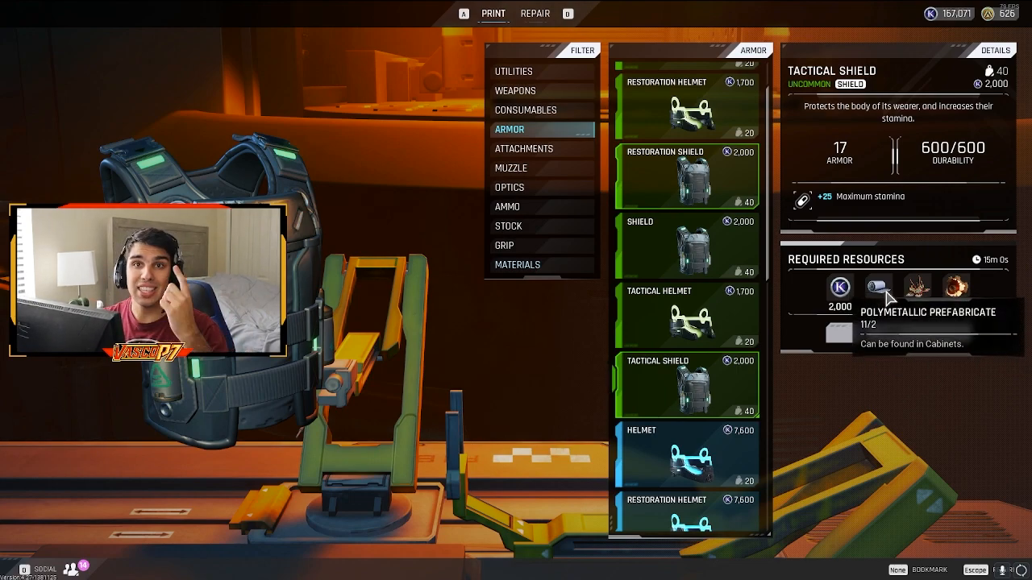
mouse_move(915, 287)
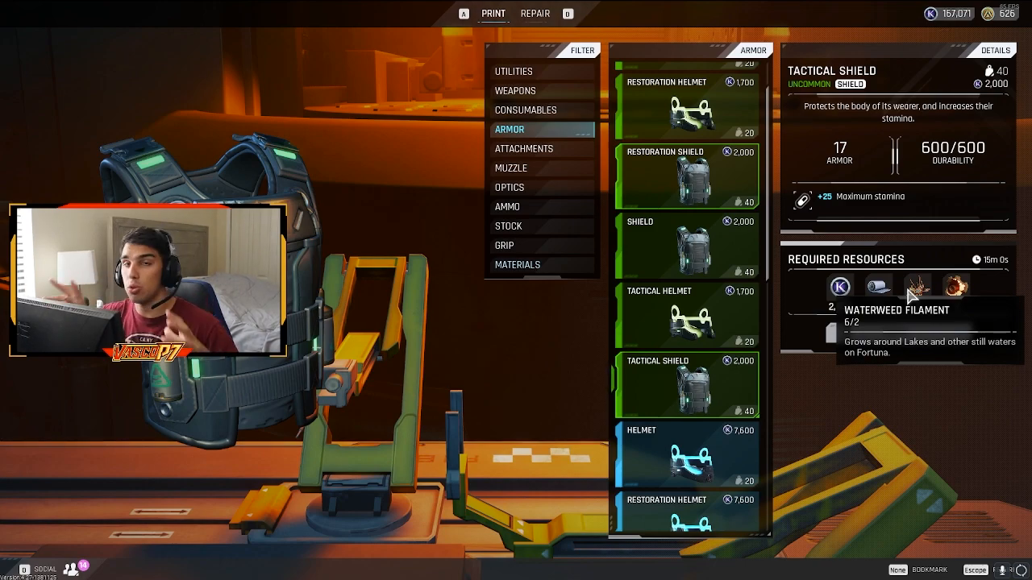
mouse_move(954, 287)
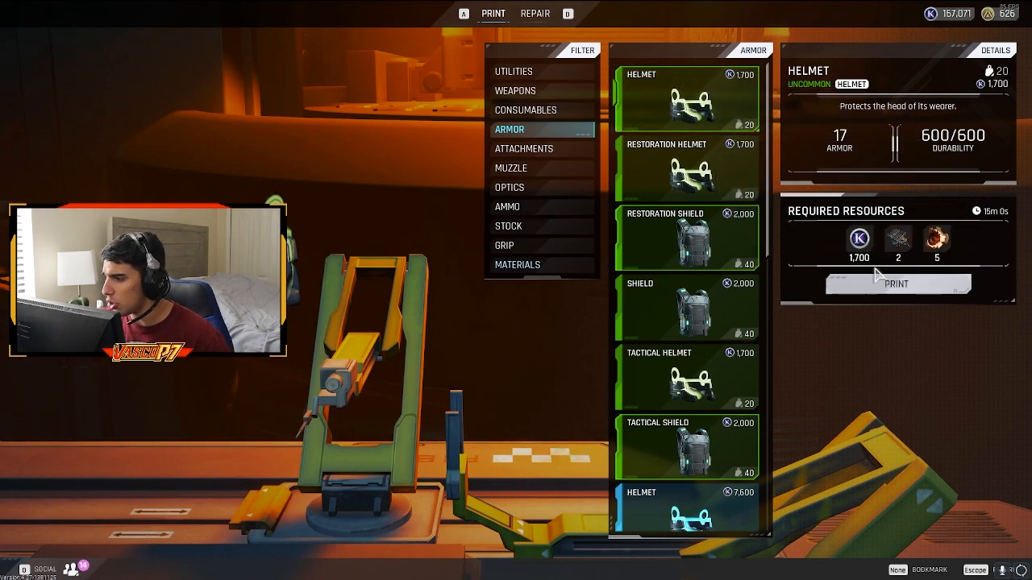
mouse_move(937, 238)
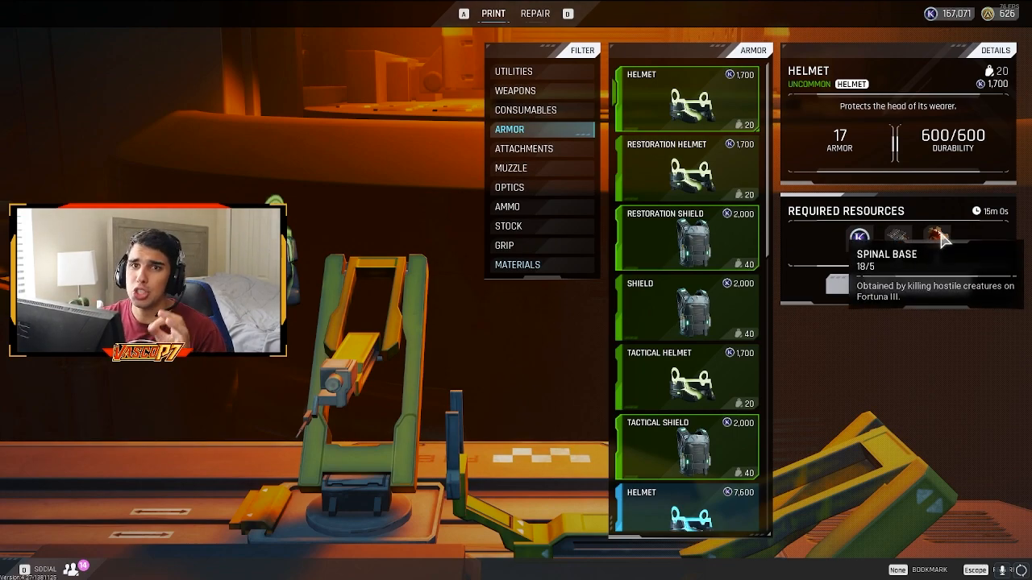
- View the basic Shield recipe, then the Tactical Shield recipe details
click(687, 306)
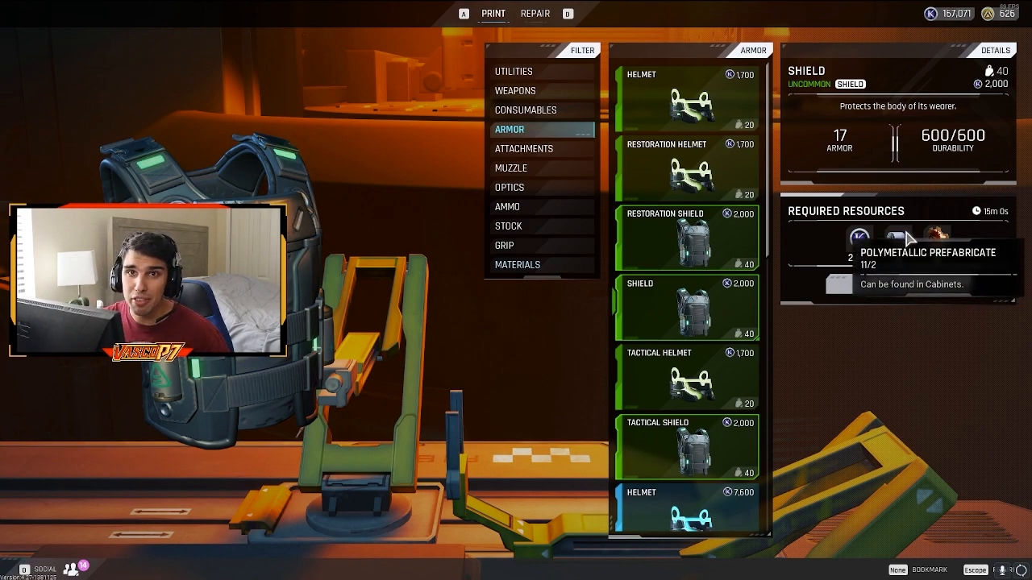
mouse_move(944, 238)
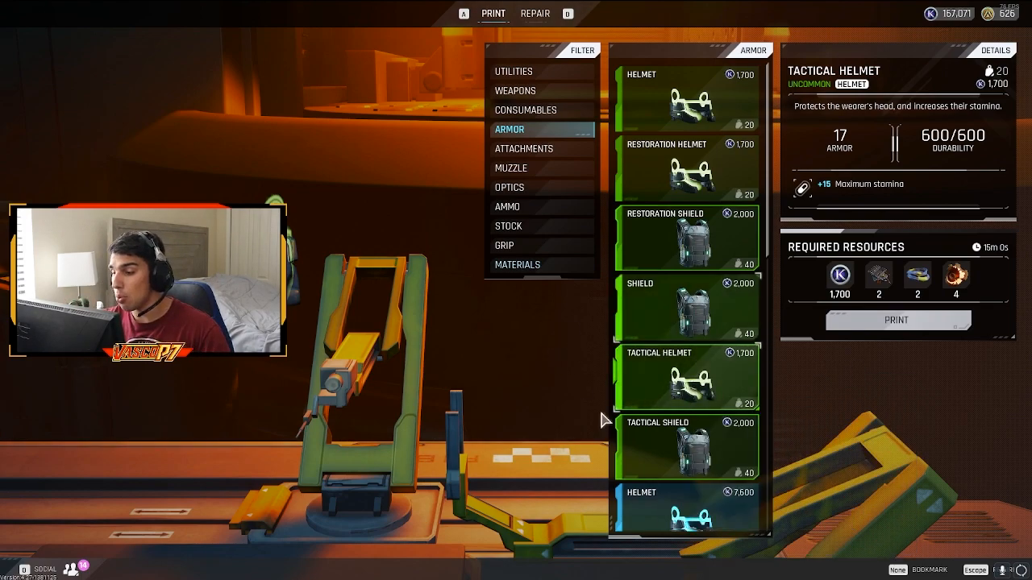
click(687, 445)
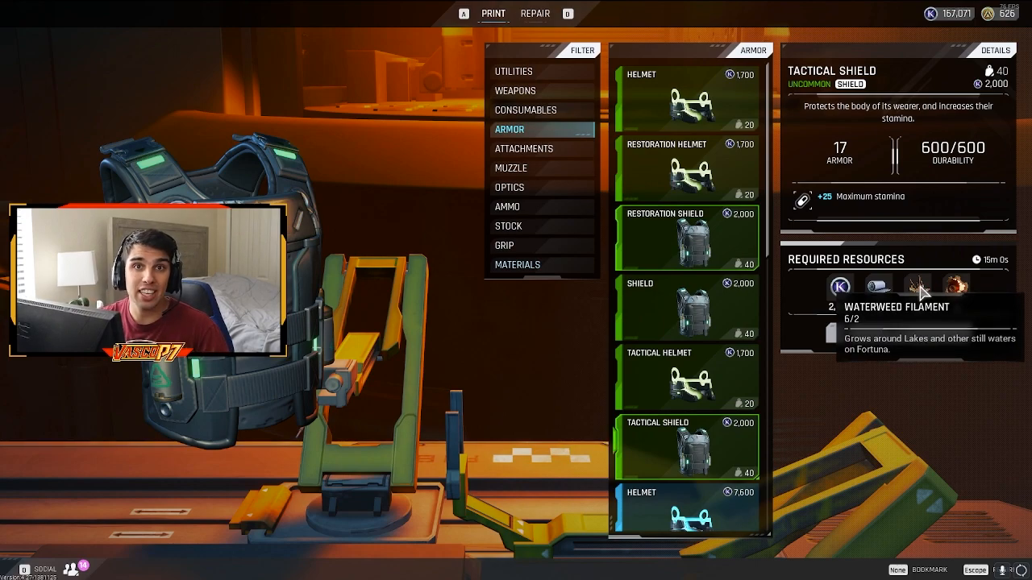
mouse_move(687, 174)
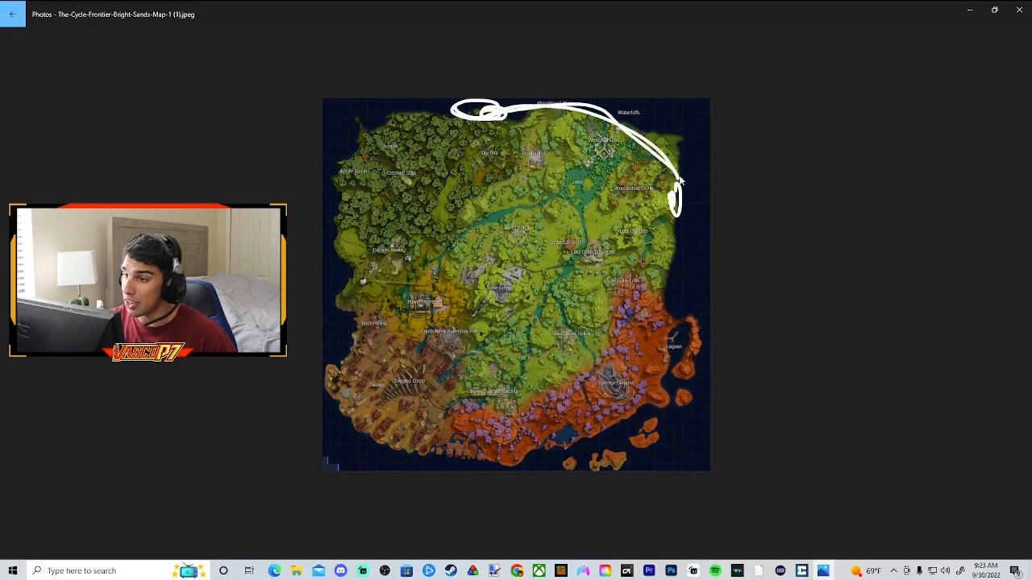
- Sketch a test line on the northern map, then erase all ink
drag(532, 142, 629, 213)
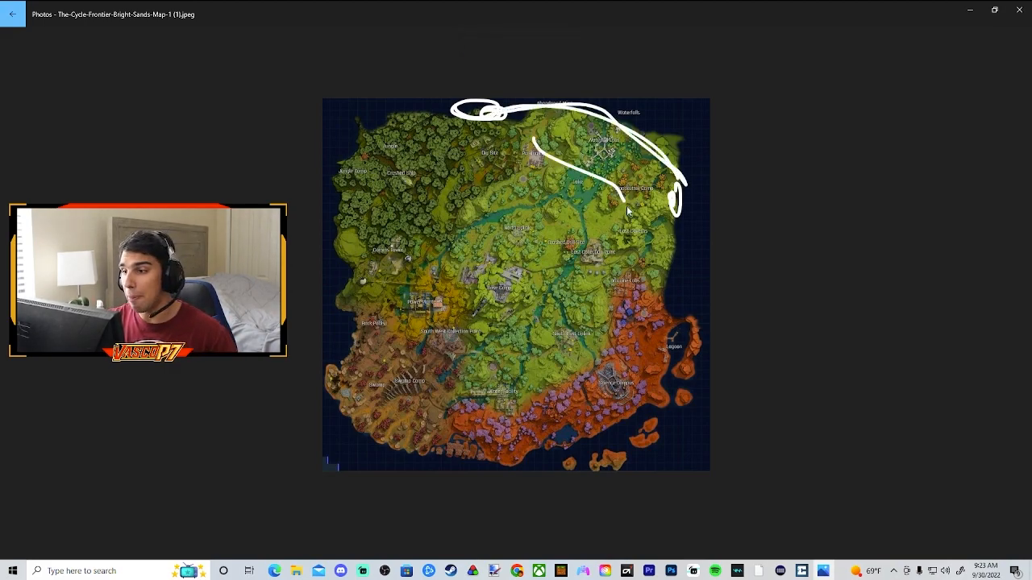
click(535, 45)
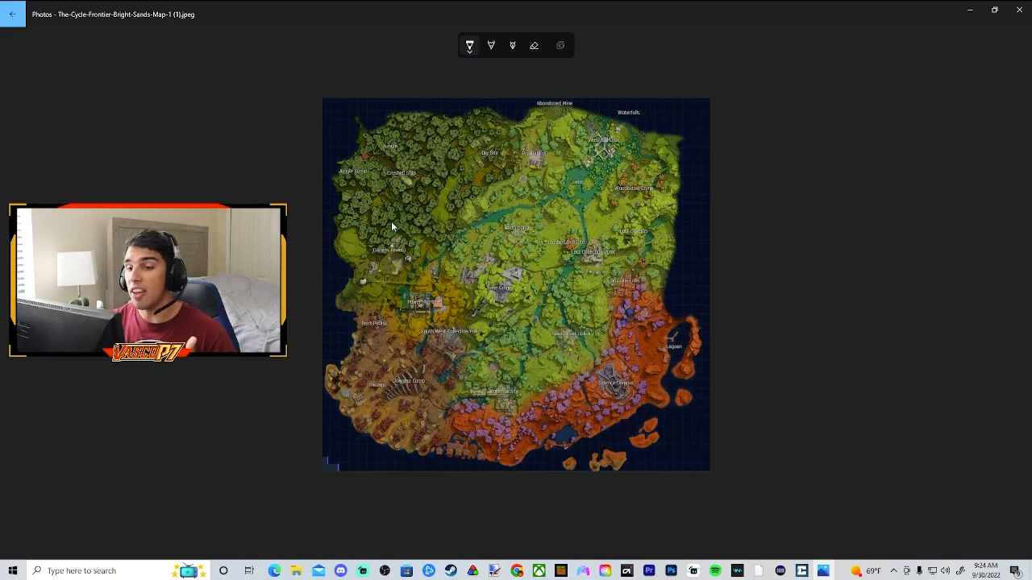
mouse_move(358, 305)
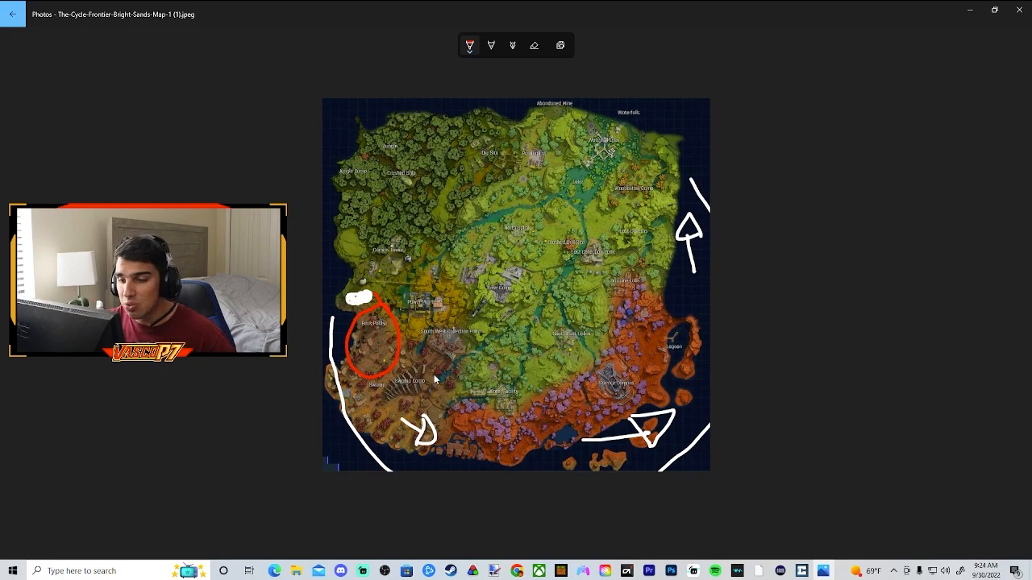
- Circle southwestern and southeastern loot spots in red
drag(406, 379, 411, 403)
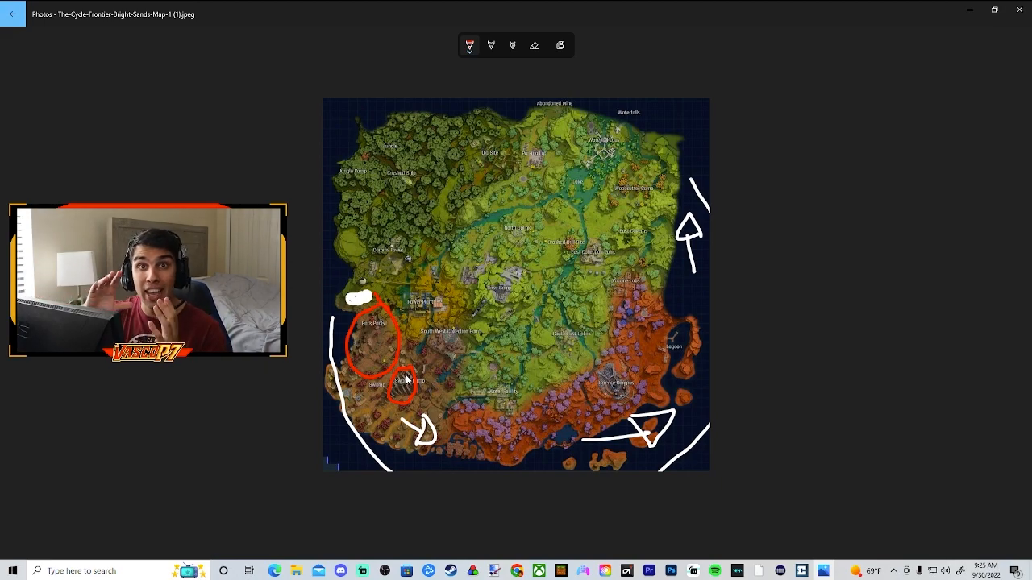
drag(508, 409, 596, 400)
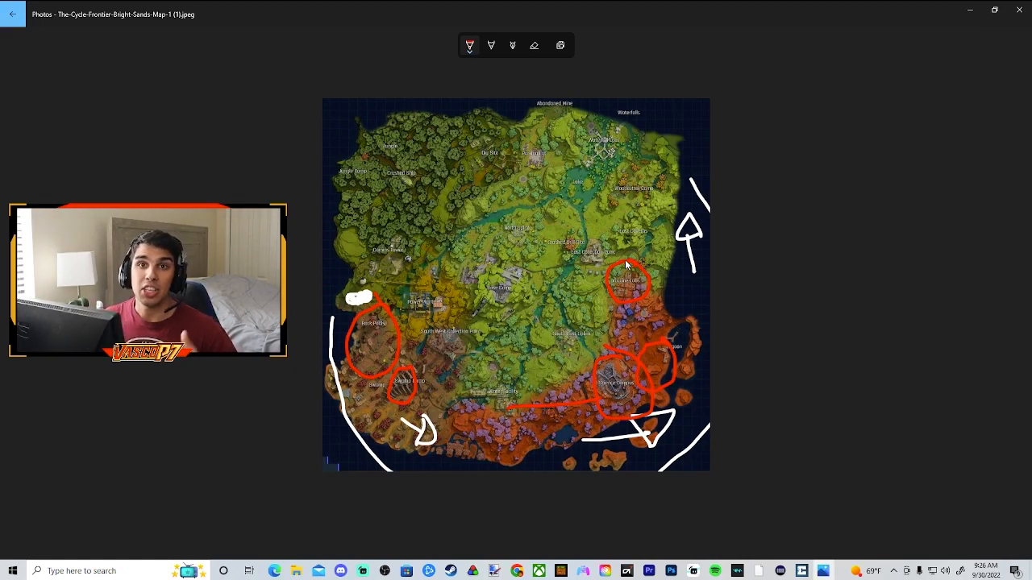
mouse_move(636, 268)
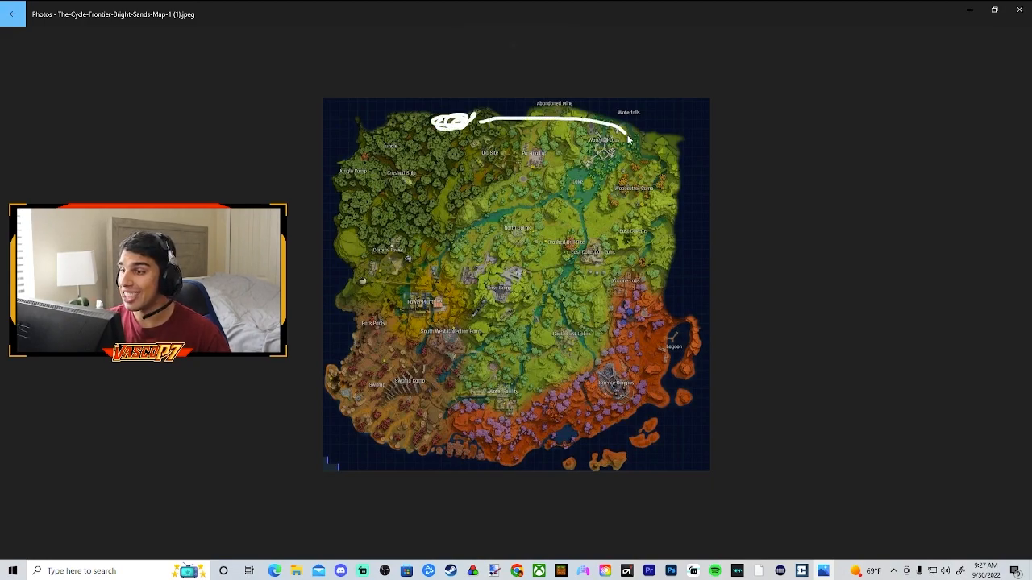
- Draw route arrows down the east and south coasts, then circle two northeastern spots in red
drag(701, 146, 685, 339)
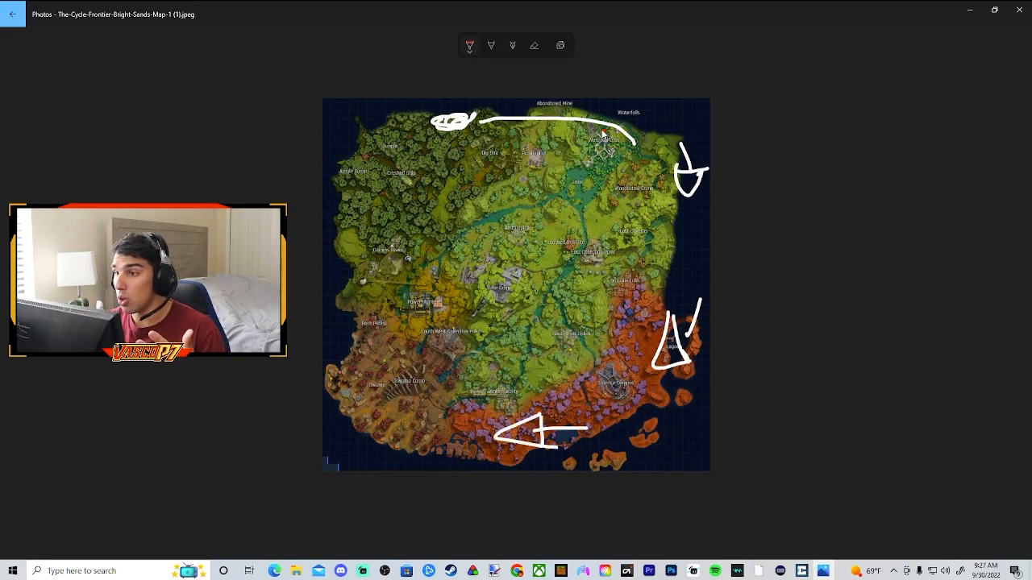
drag(589, 129, 600, 149)
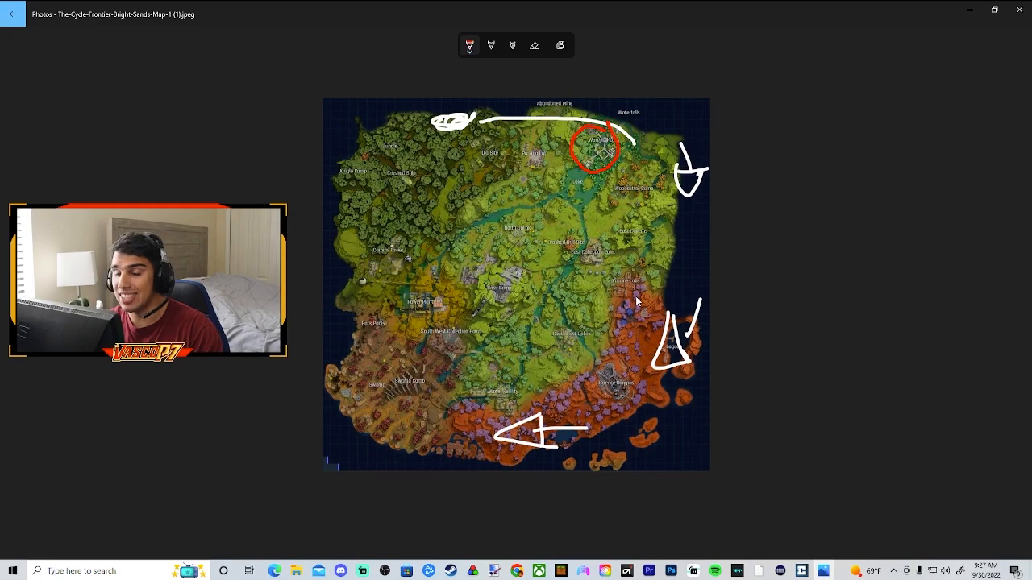
mouse_move(622, 419)
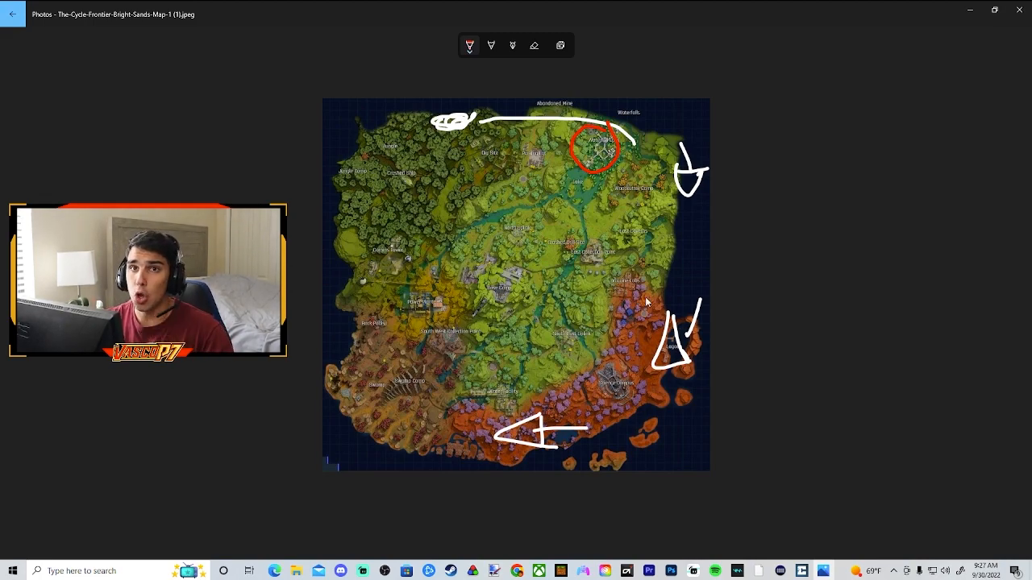
drag(565, 174, 593, 190)
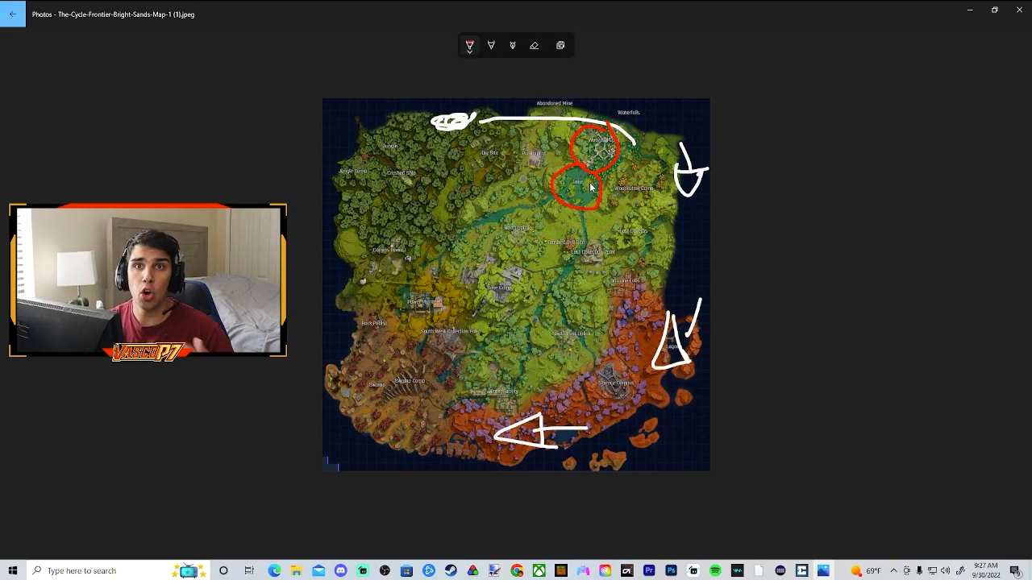
drag(590, 187, 632, 214)
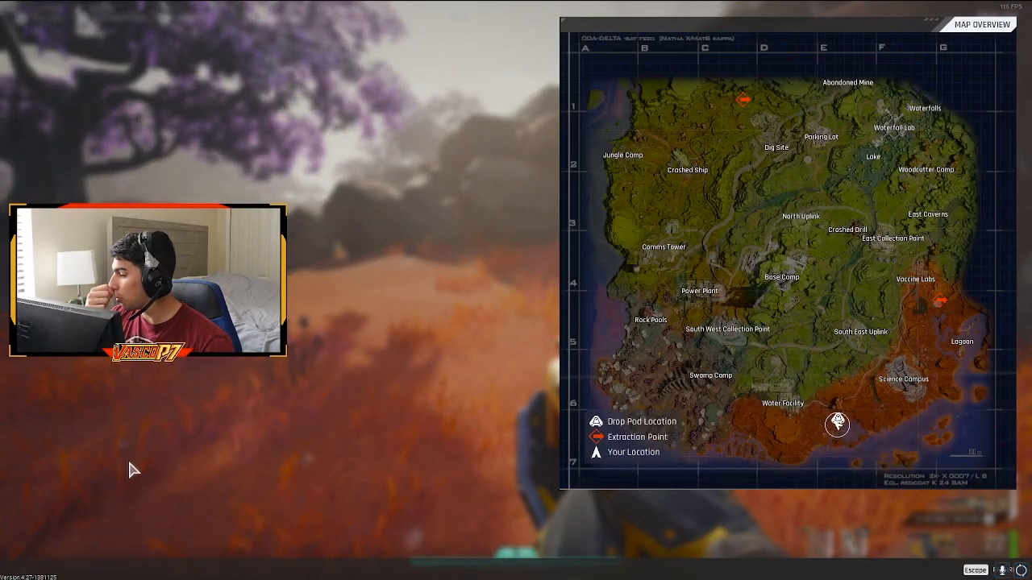
mouse_move(786, 484)
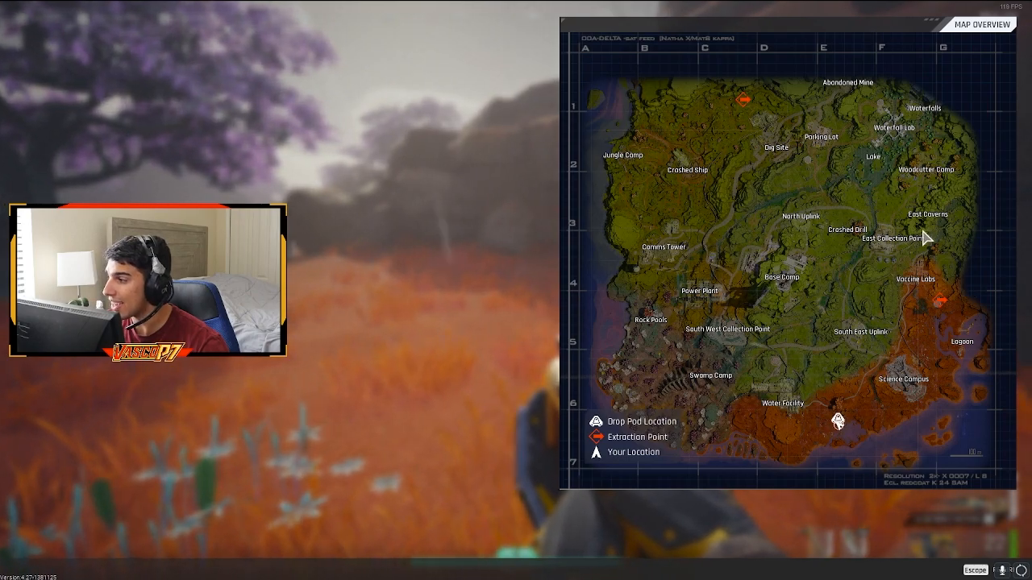
mouse_move(806, 110)
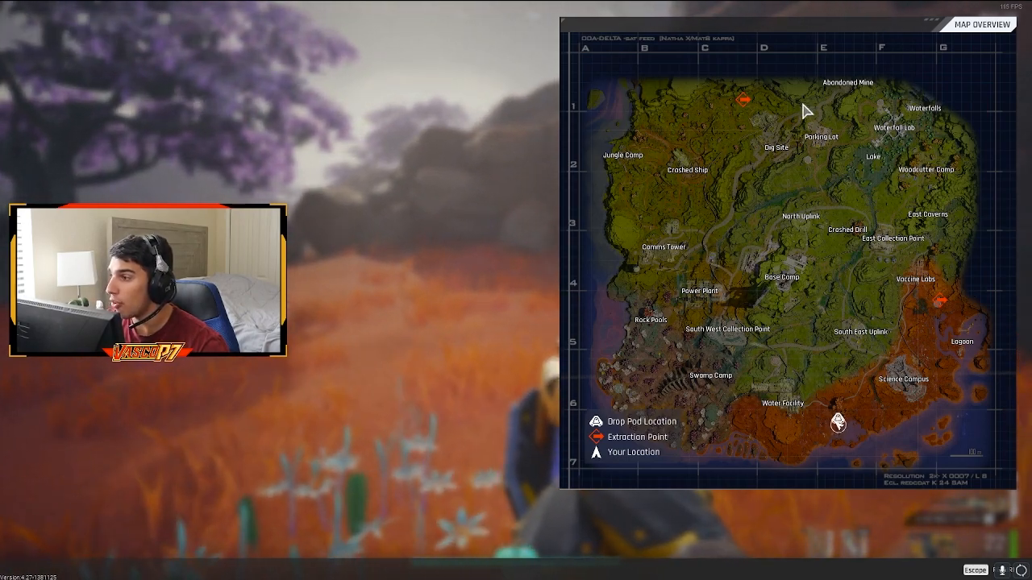
- Close the map overview with M to return to first-person view
key(m)
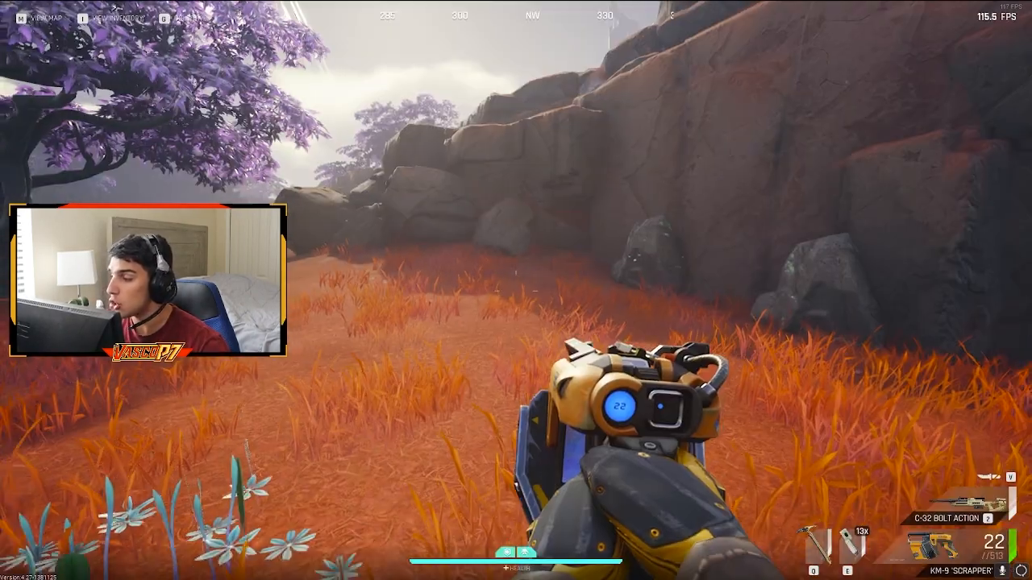
- Check the backpack contents after mining, then pick up the Copper Wire along the route
key(m)
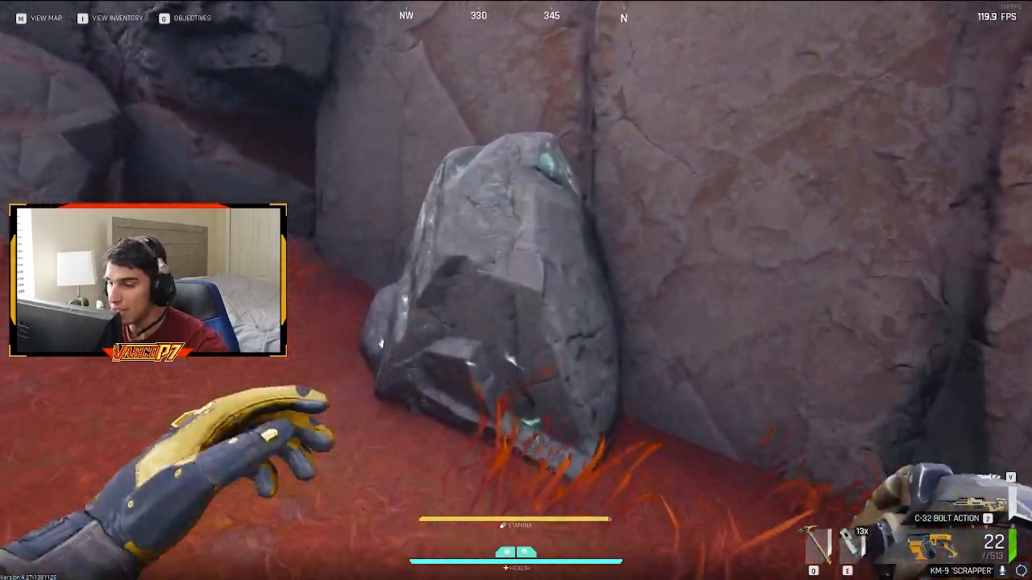
key(tab)
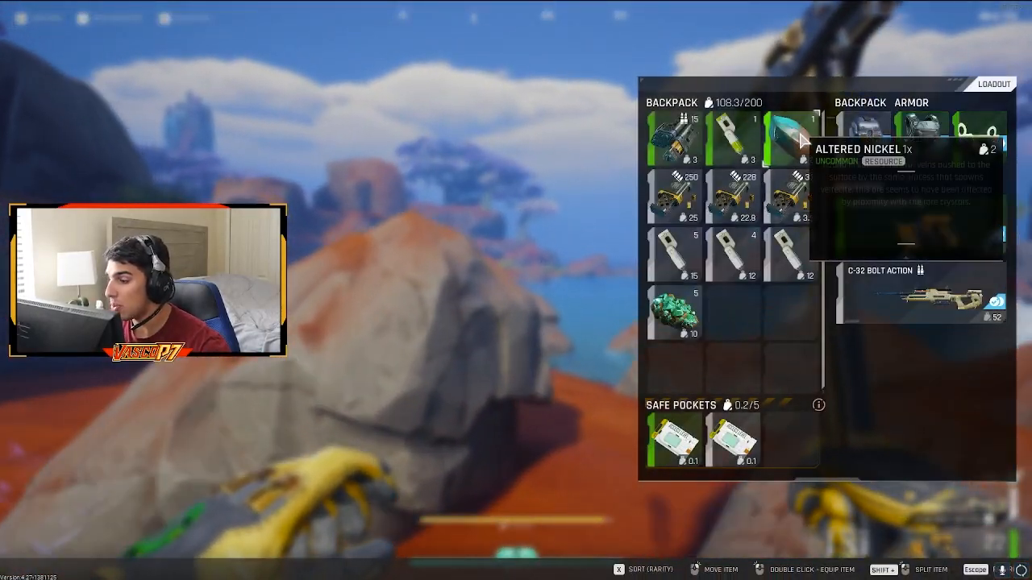
key(Escape)
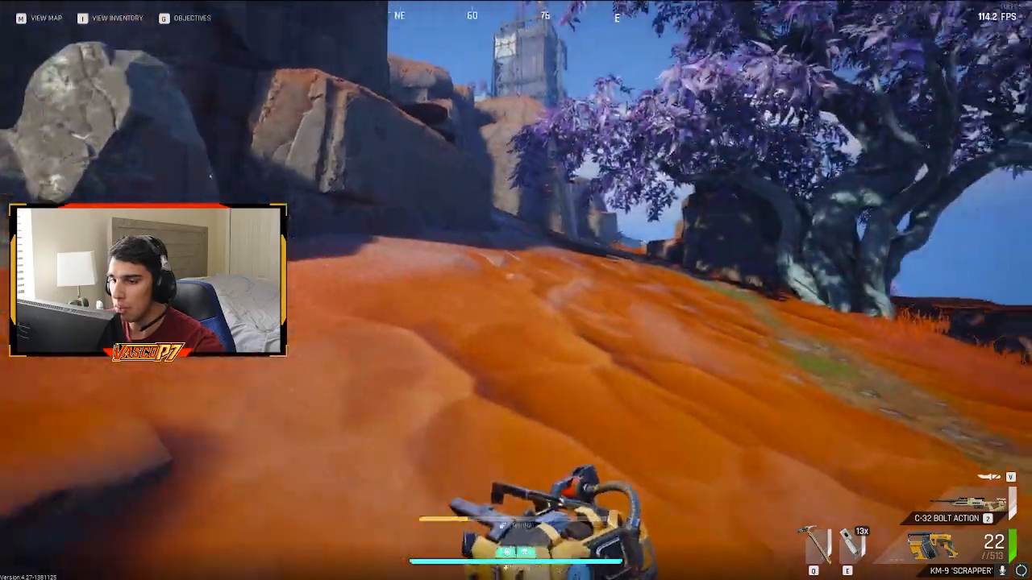
mouse_move(516, 291)
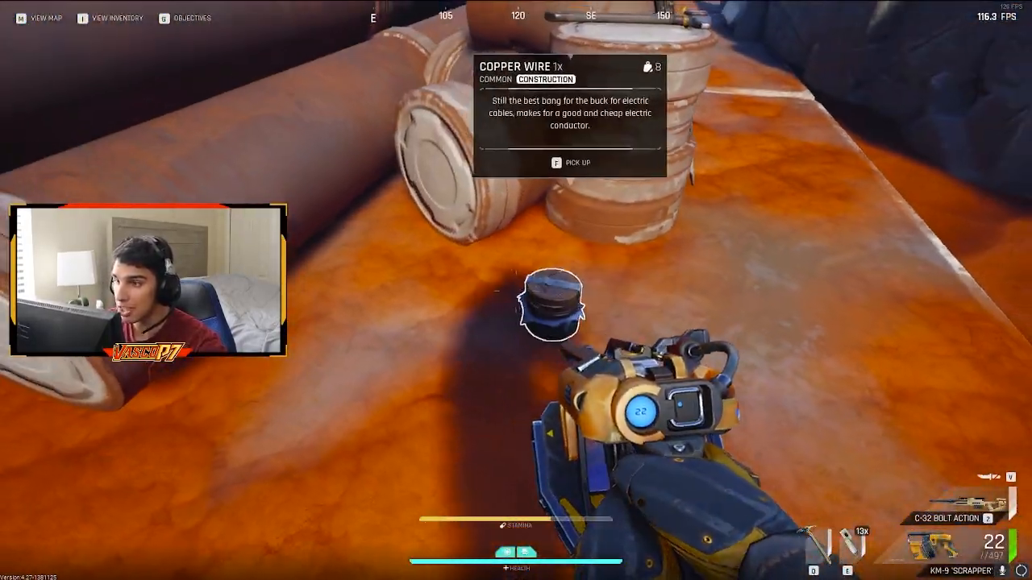
key(f)
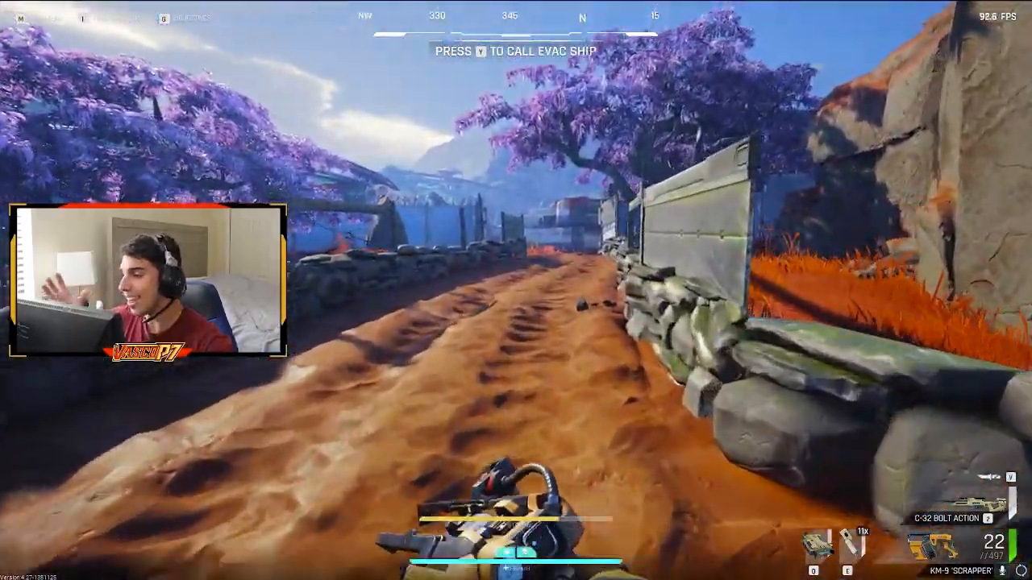
- Call the evac ship and search the empty cabinet and luggage container near the landing pad
key(tab)
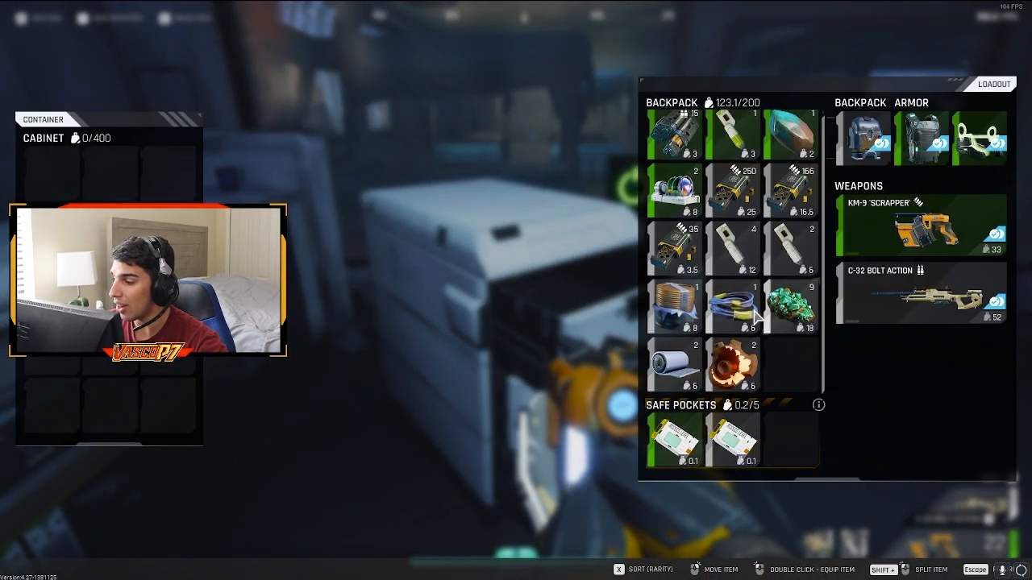
key(Escape)
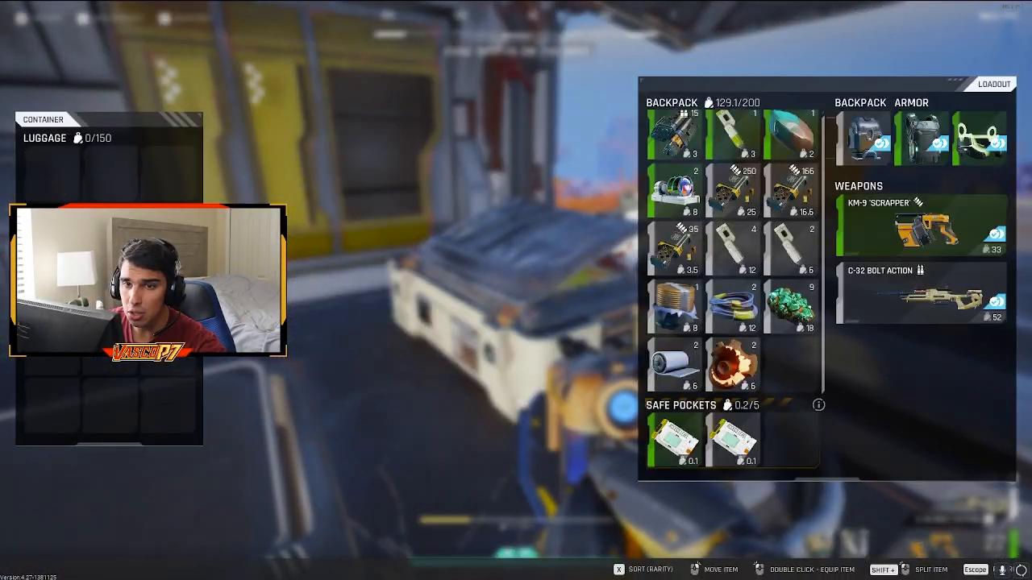
key(Escape)
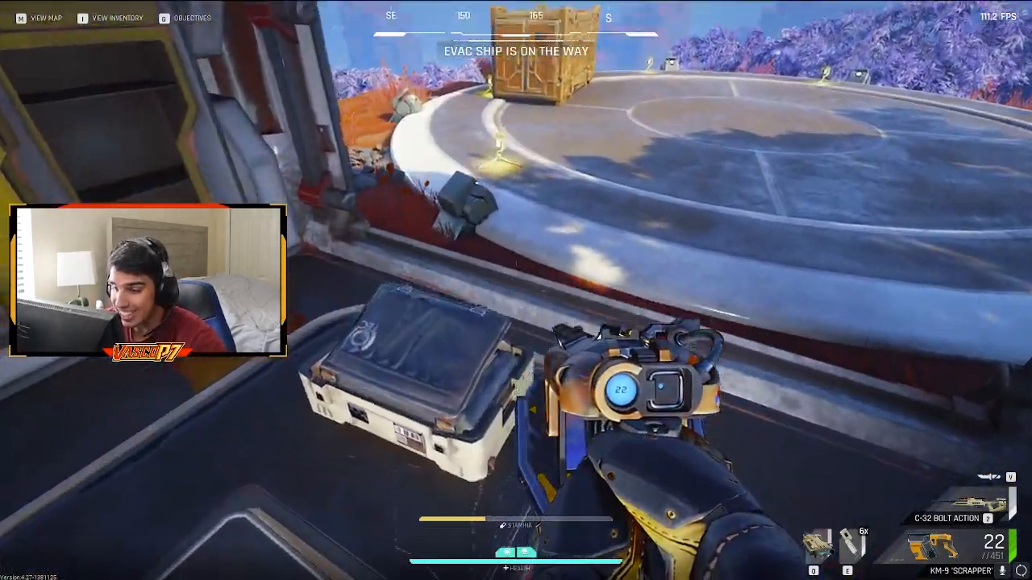